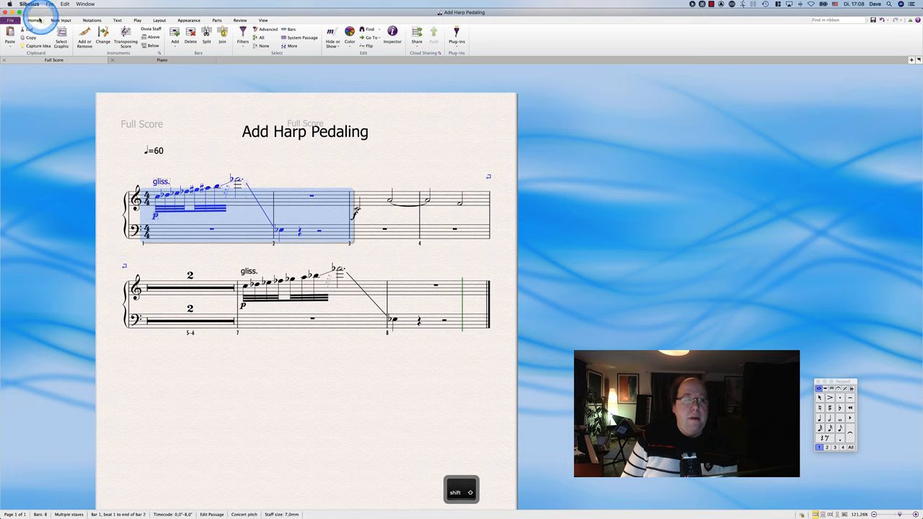
Step: Run Add Harp Pedaling on bars 1–2 with Selected passage and Diagram options
left_click(457, 34)
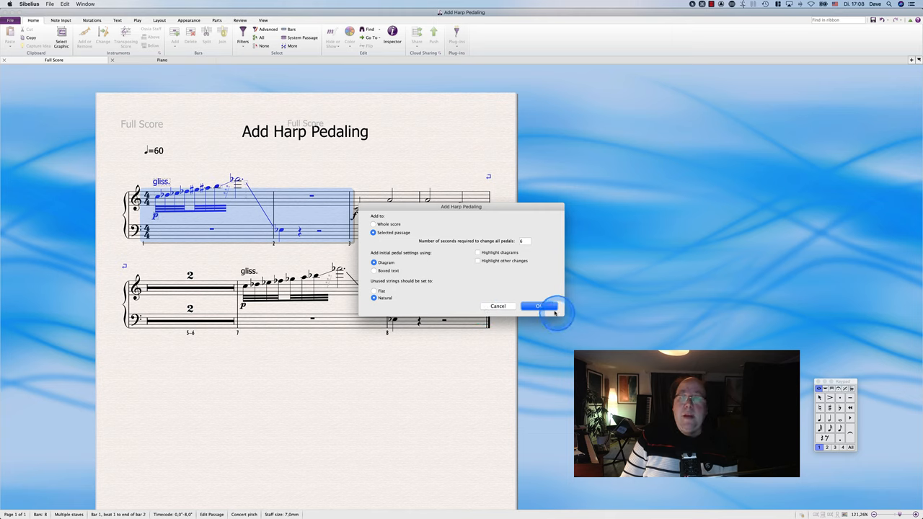
left_click(539, 306)
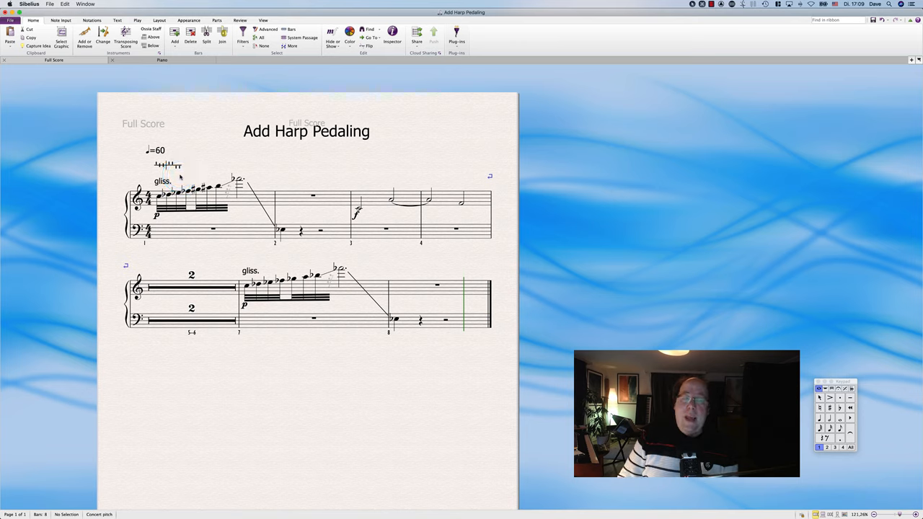
Step: Select the pedal diagram above bar 1 and delete it
left_click(175, 169)
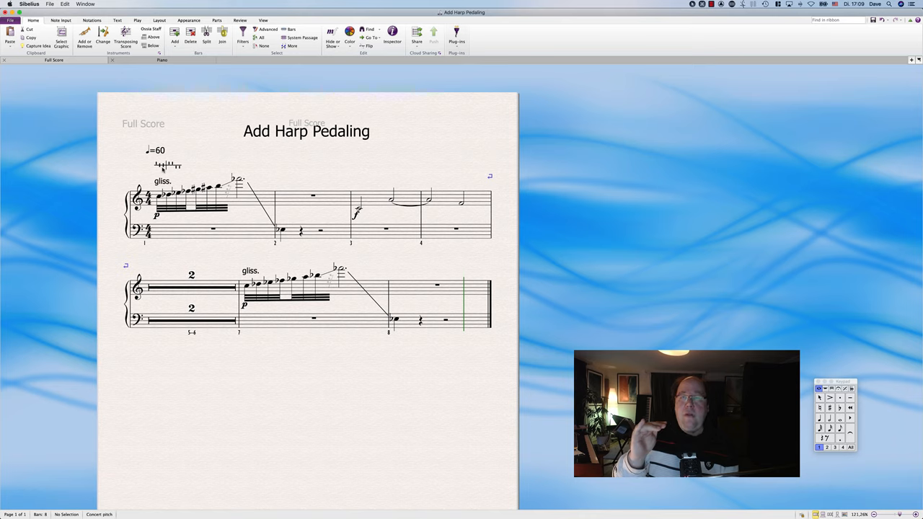
left_click(164, 168)
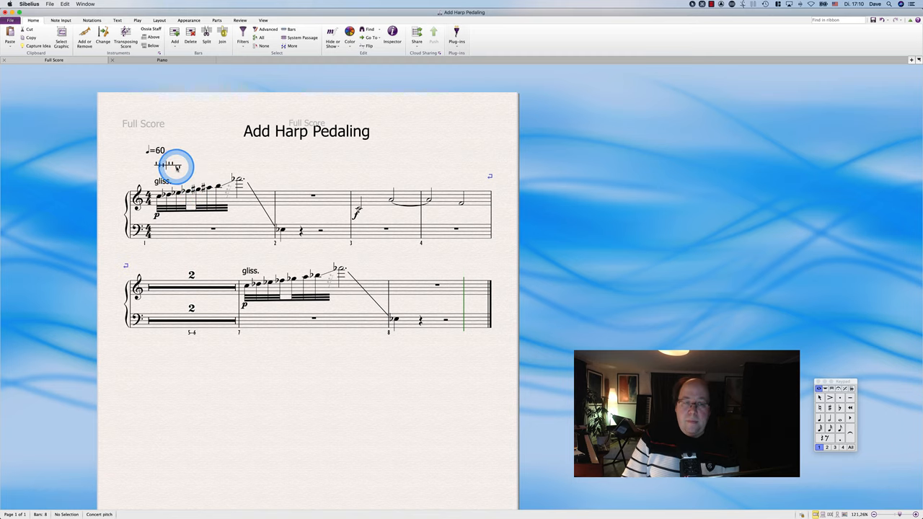
left_click(174, 168)
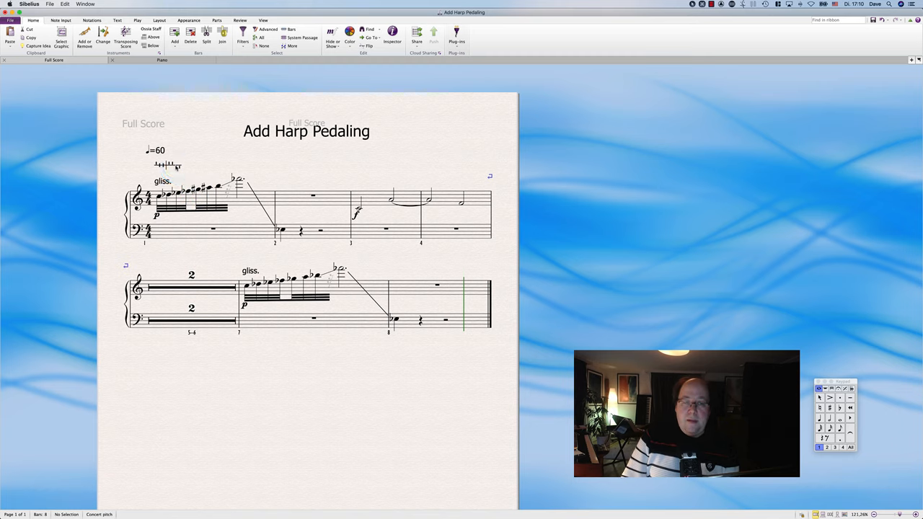
left_click(355, 205)
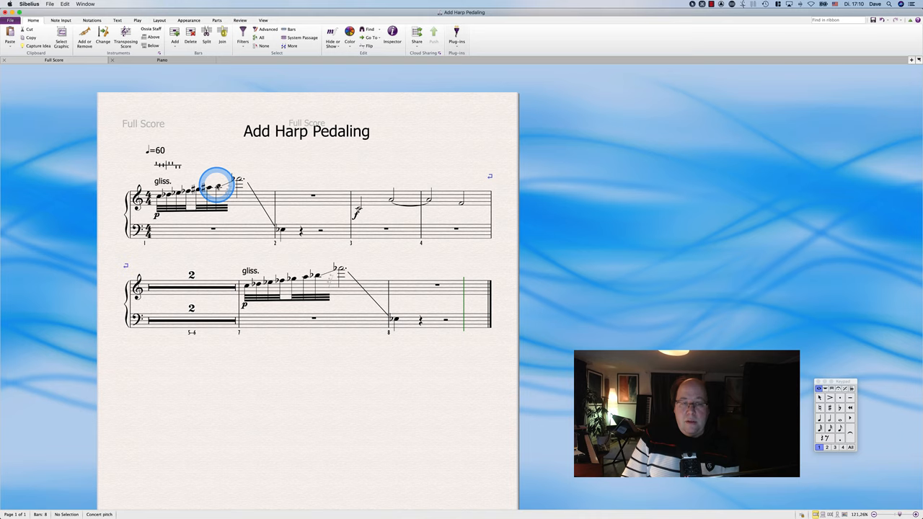
left_click(466, 209)
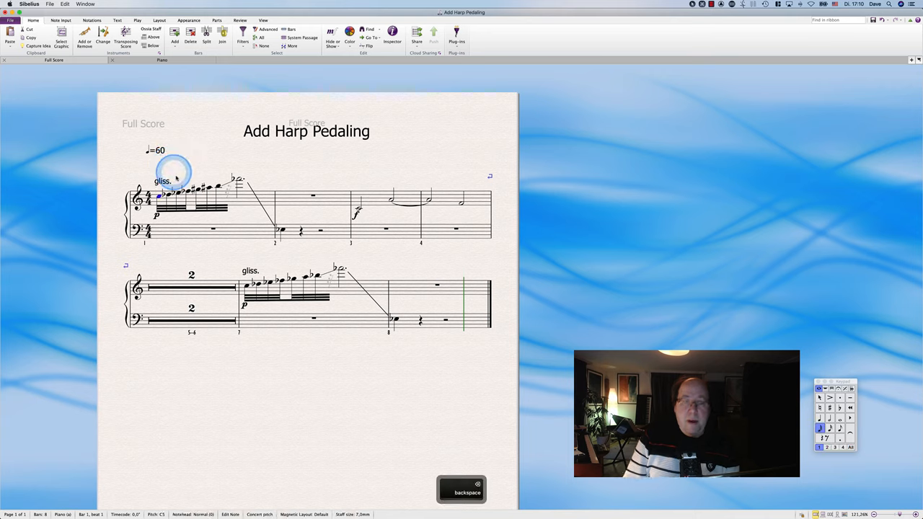
Step: Extend the selection to bars 1–8 and rerun Add Harp Pedaling on them
left_click(431, 323)
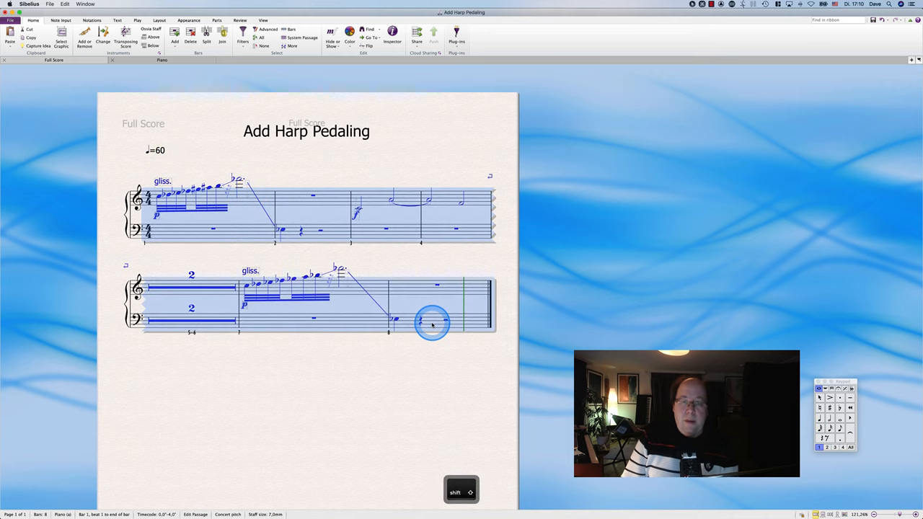
left_click(456, 35)
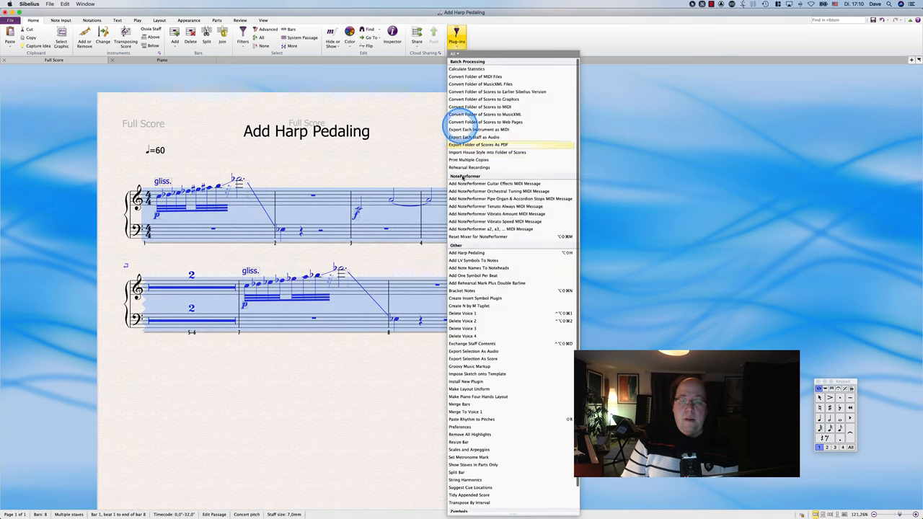
left_click(467, 253)
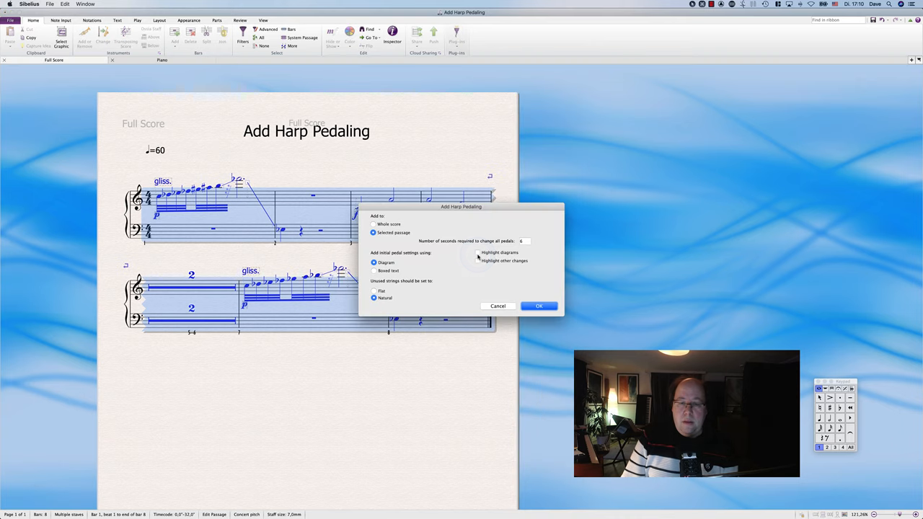
left_click(539, 306)
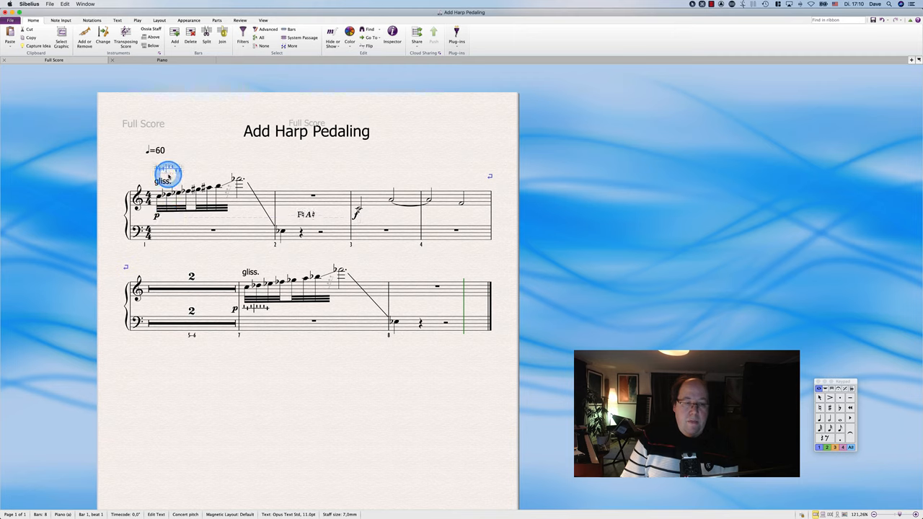
Step: Drag the bar 7 pedal diagram up above the gliss. marking, then deselect it
left_click(349, 213)
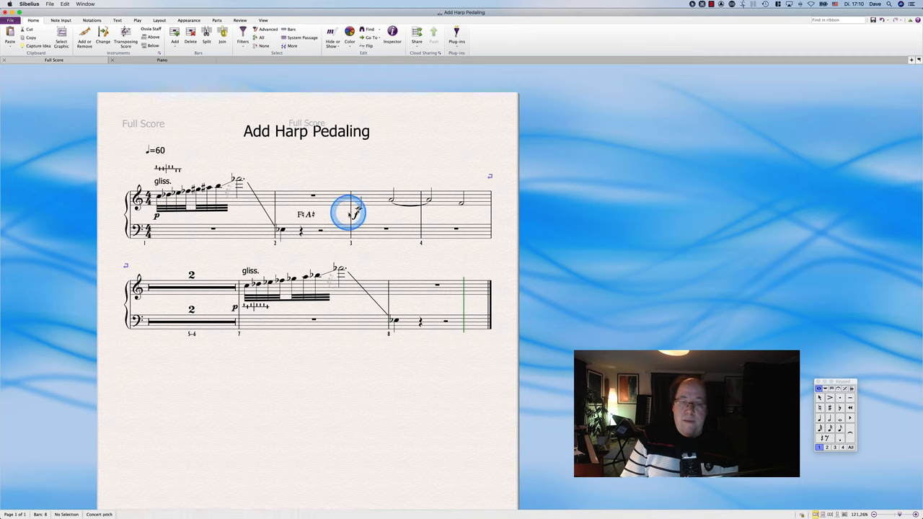
left_click(254, 307)
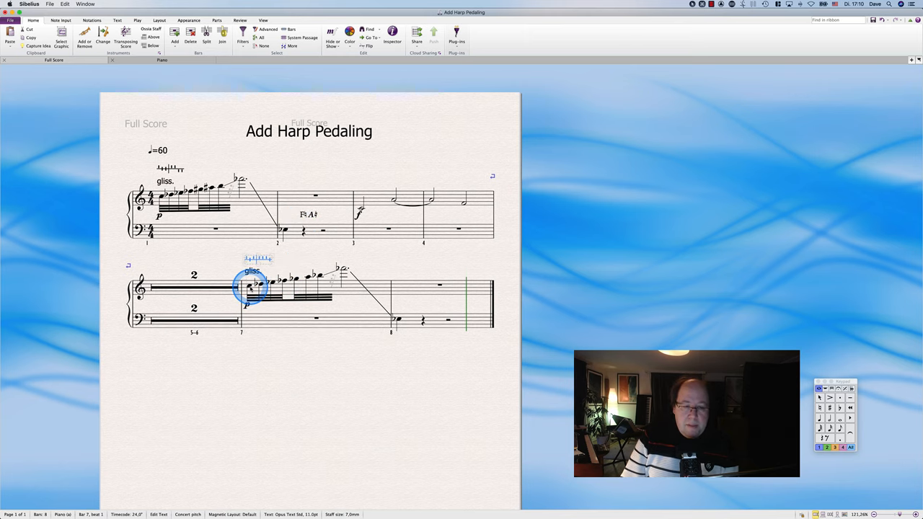
left_click(307, 277)
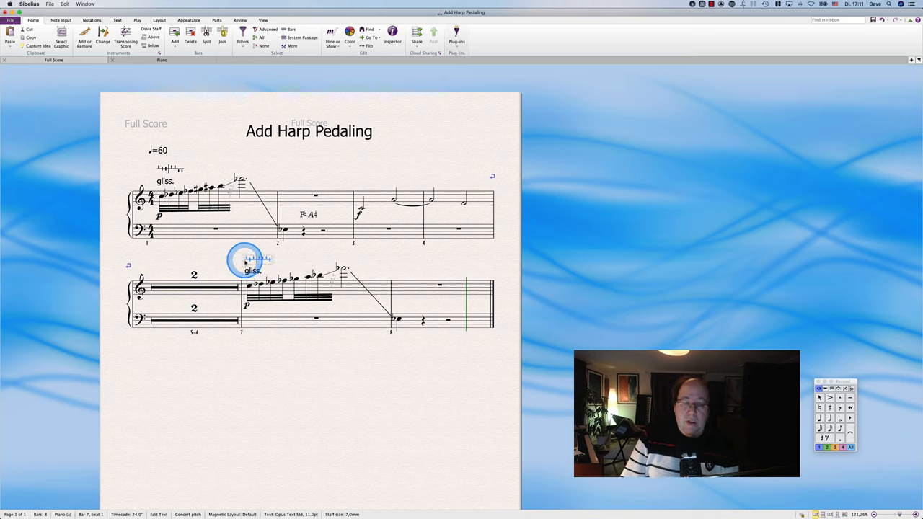
left_click(294, 258)
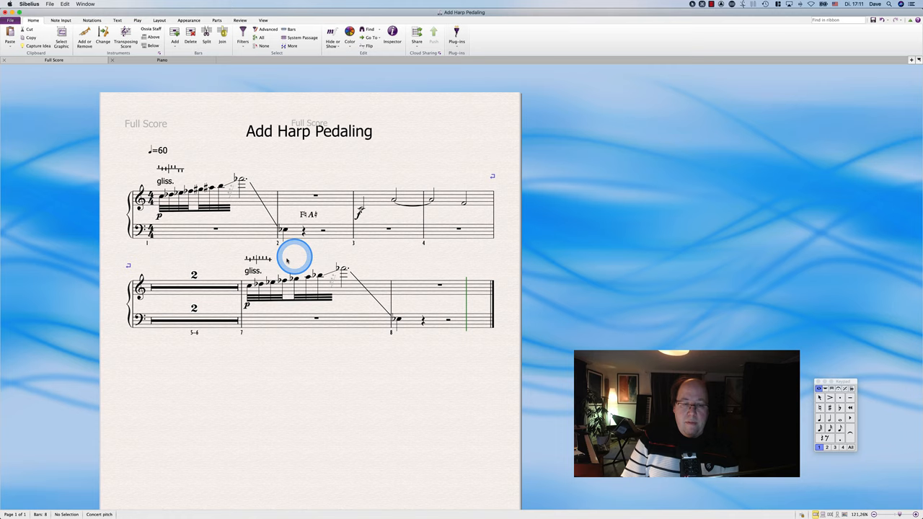